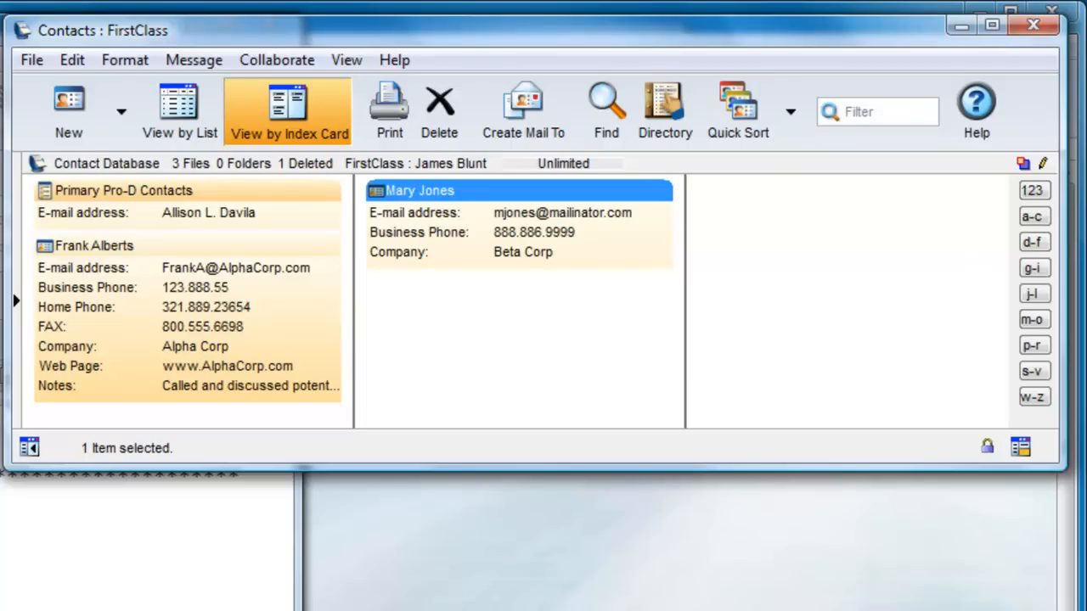
mouse_move(167, 209)
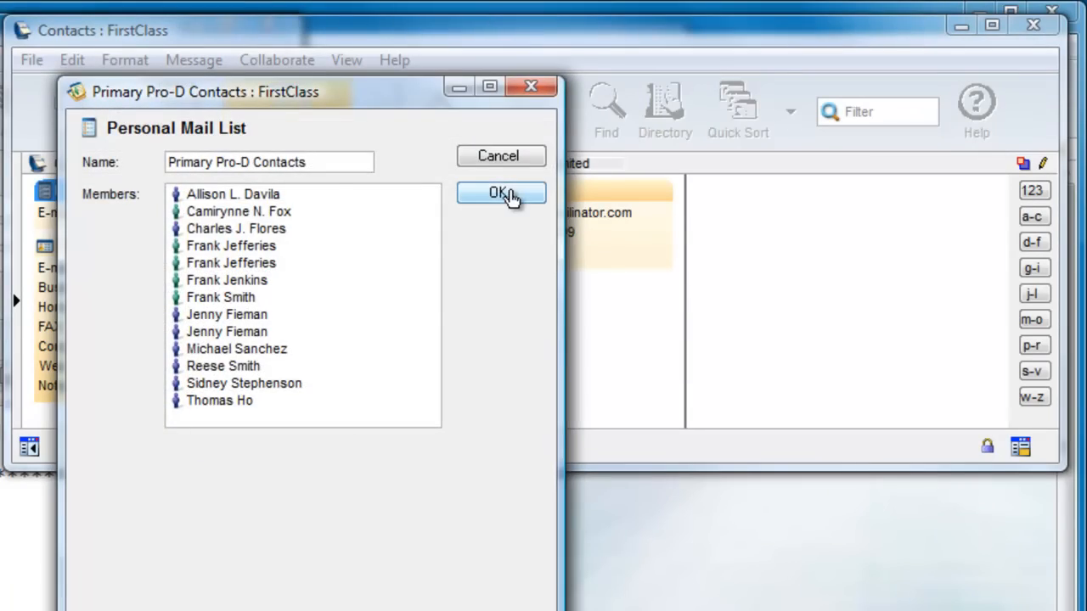
click(501, 194)
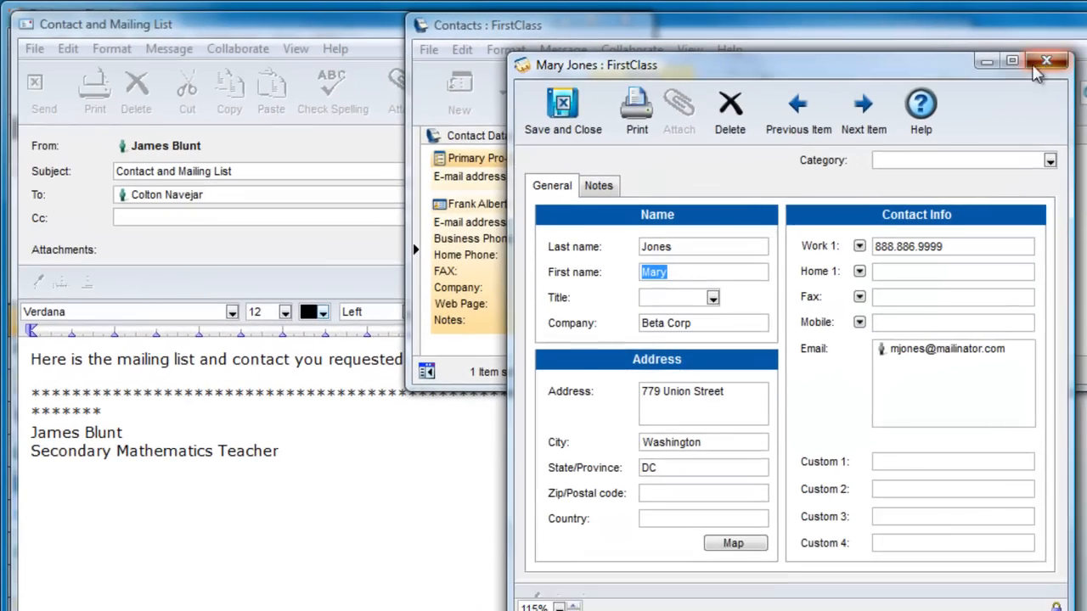
click(1046, 61)
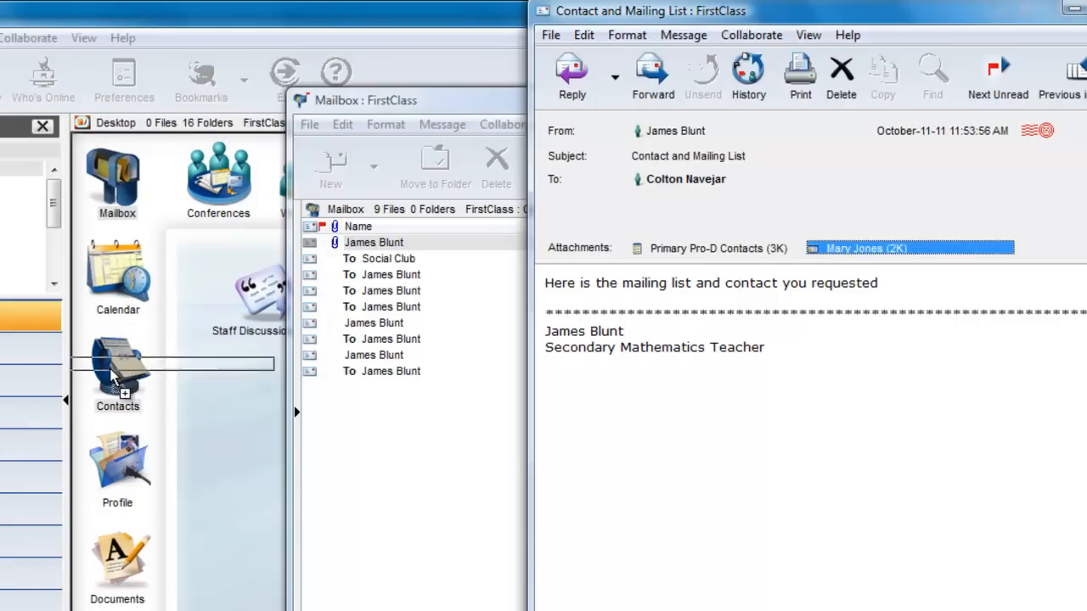
double_click(117, 370)
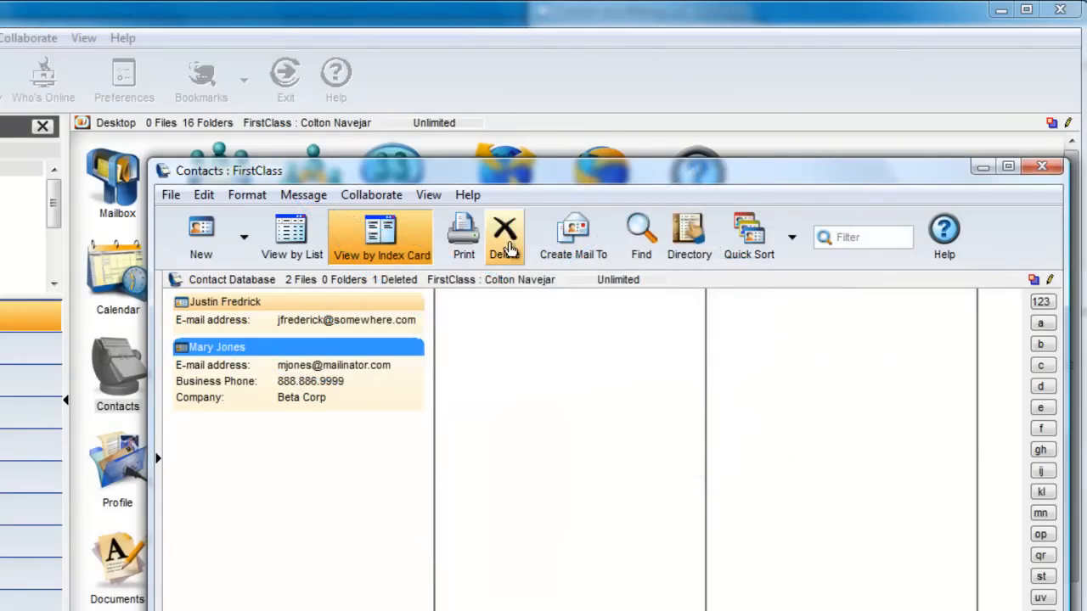
click(505, 236)
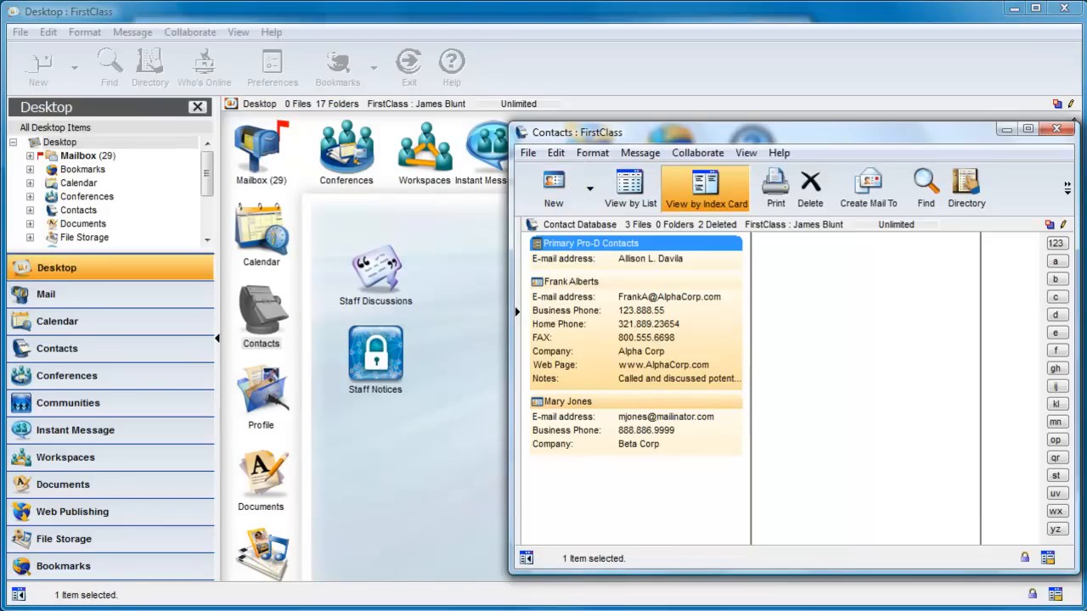
Create a new contact database and rename it 'James's Shared Contacts'
click(588, 187)
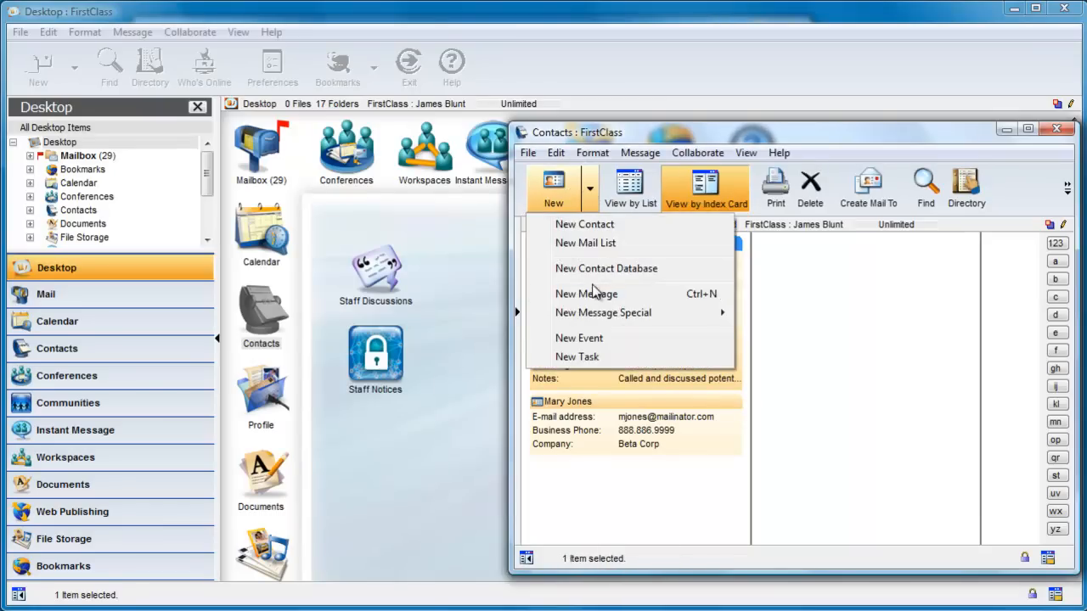
click(605, 269)
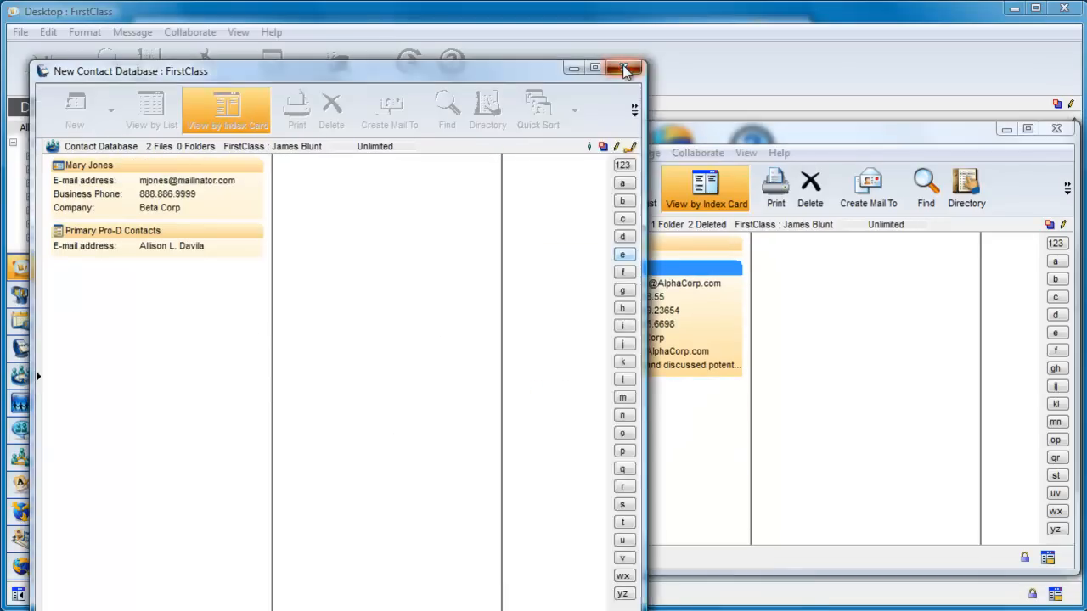
right_click(587, 245)
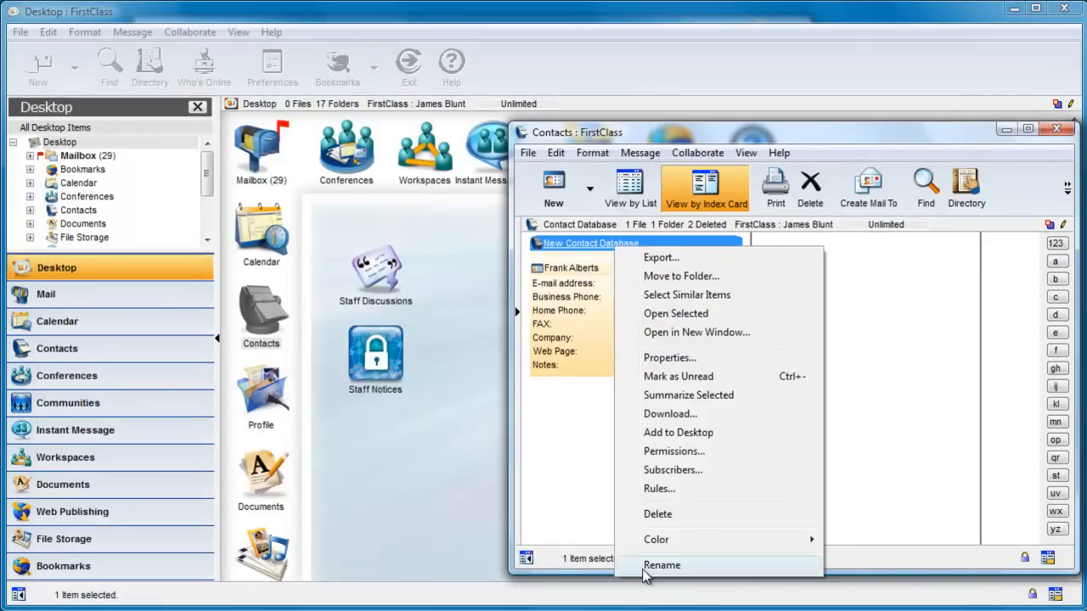
click(662, 563)
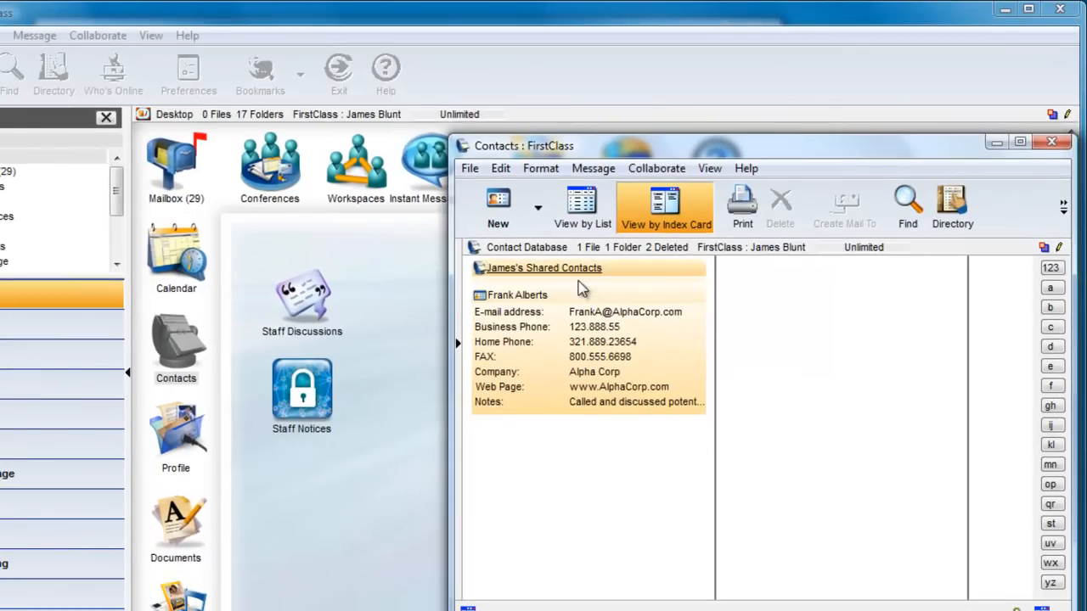
right_click(543, 268)
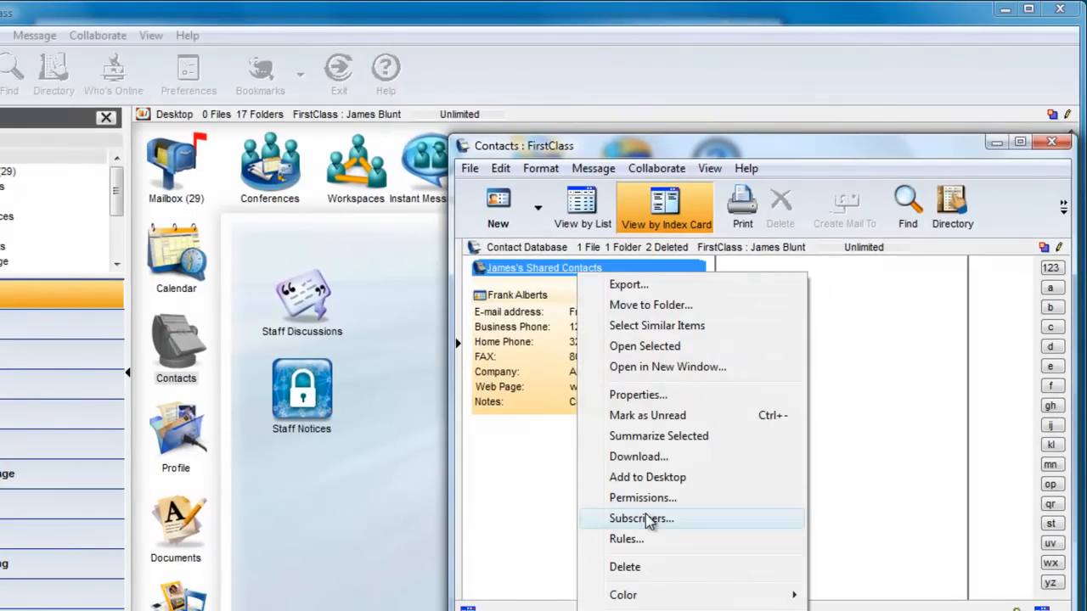
click(641, 518)
text(Co)
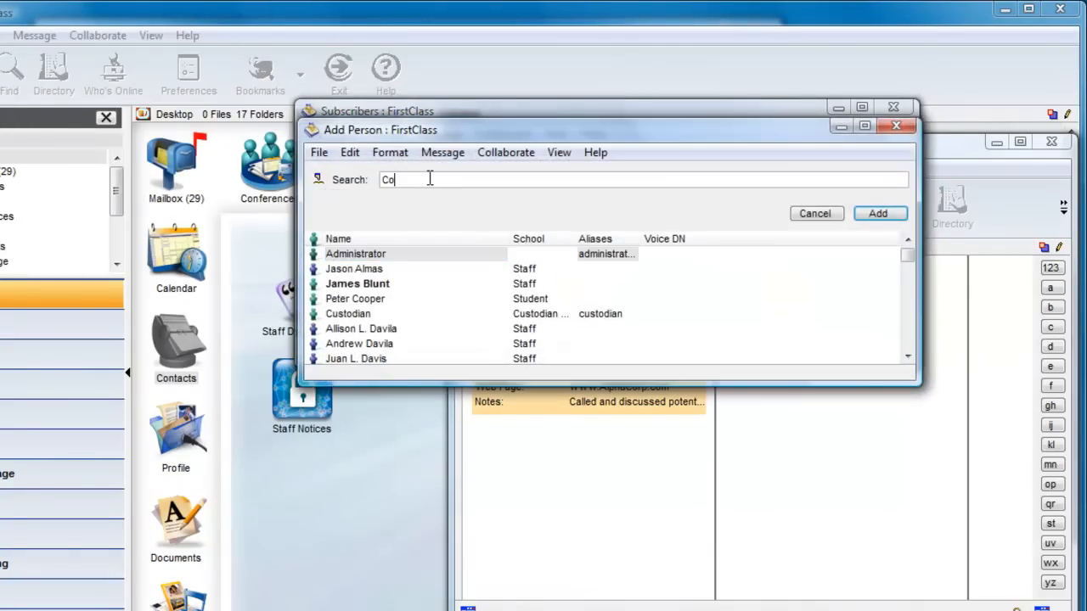
click(880, 214)
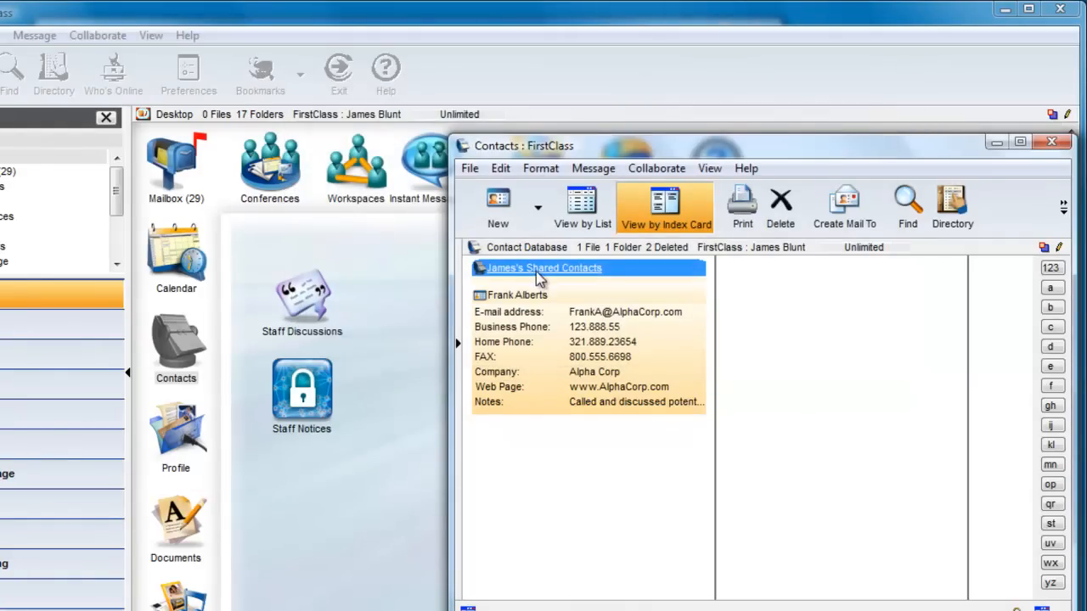
right_click(543, 268)
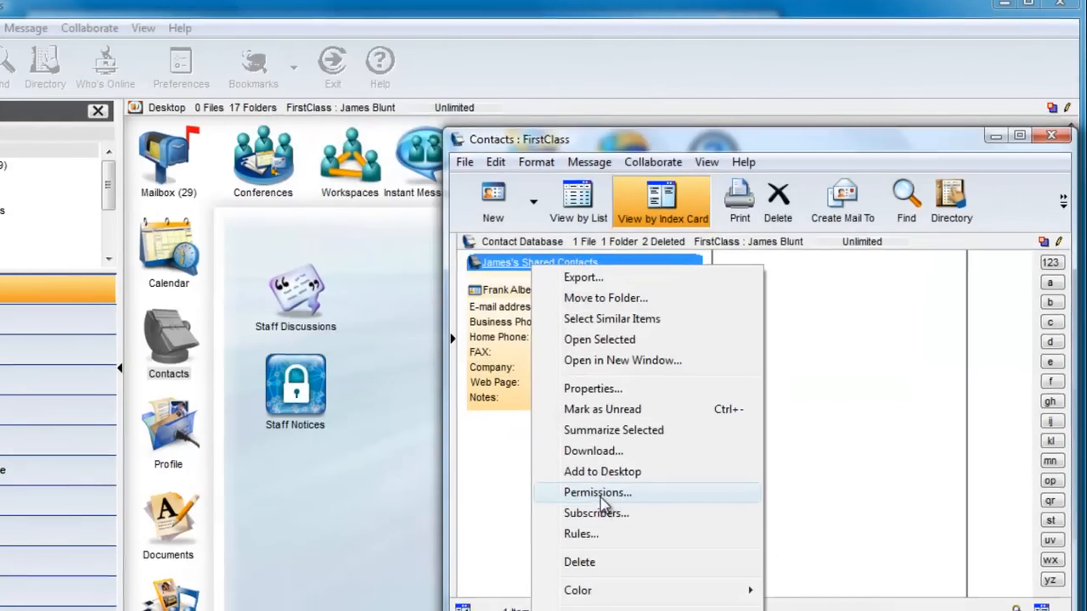
click(598, 493)
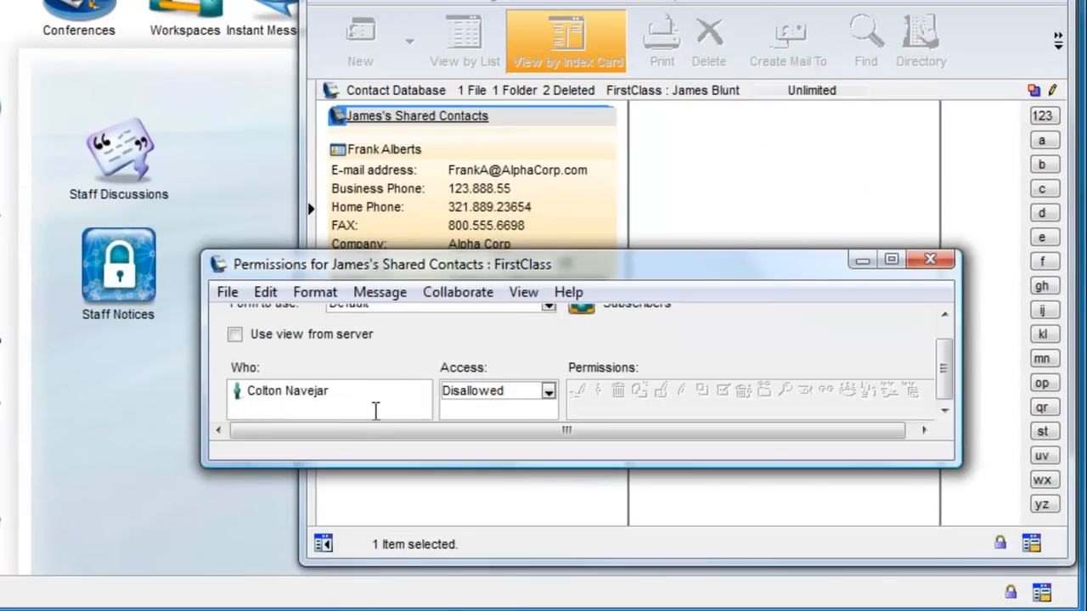
click(548, 390)
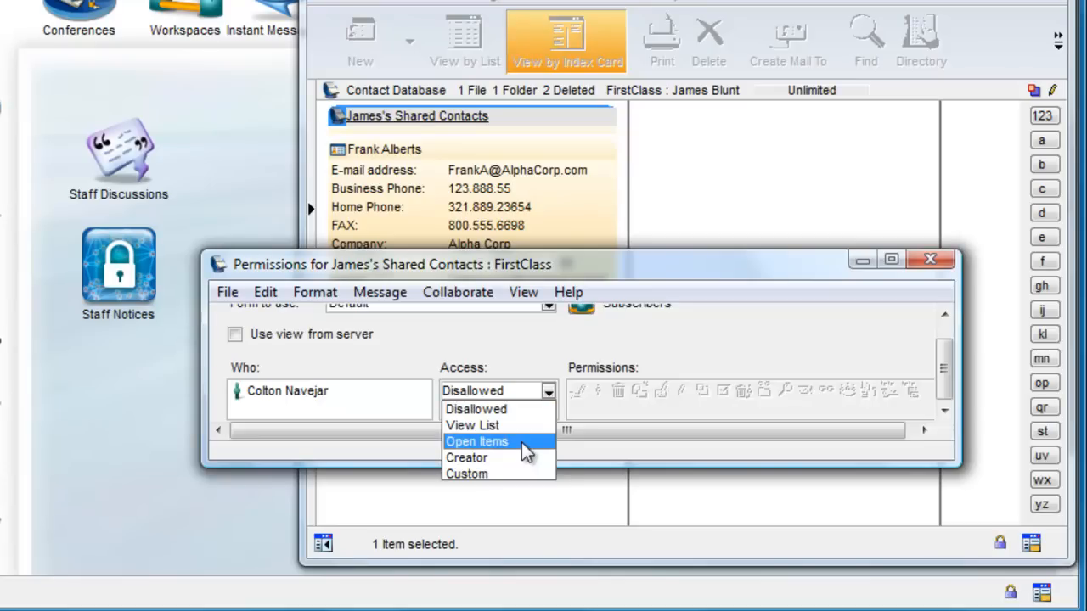
click(475, 442)
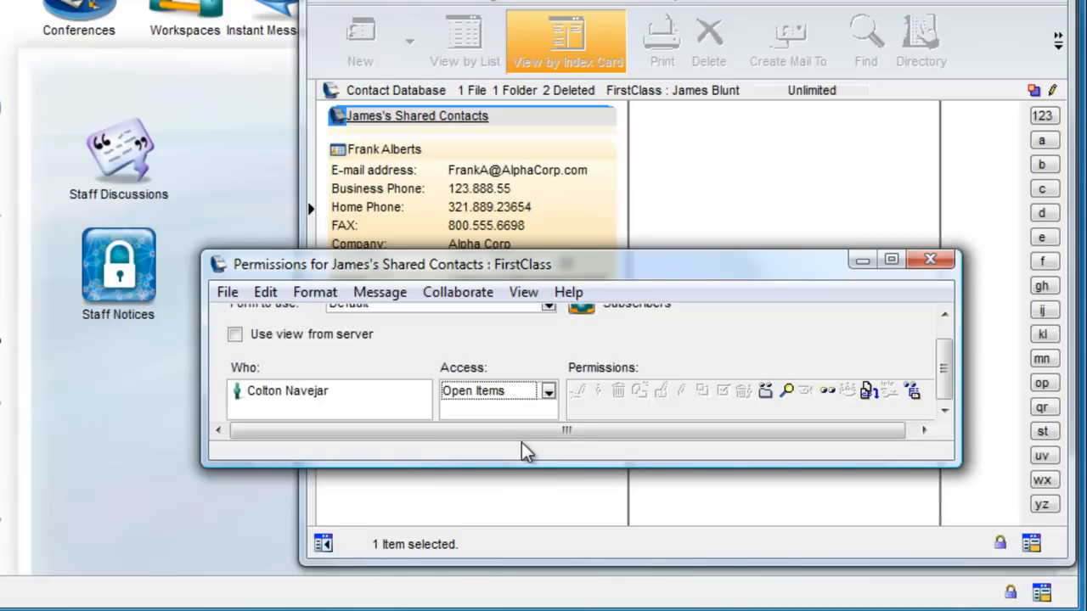
mouse_move(552, 413)
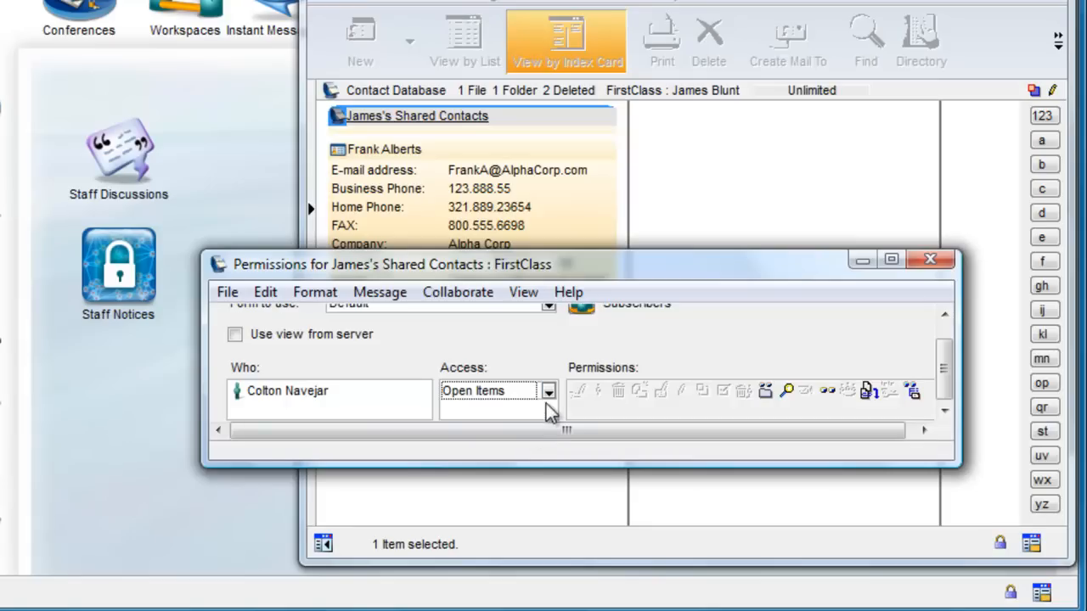
click(550, 391)
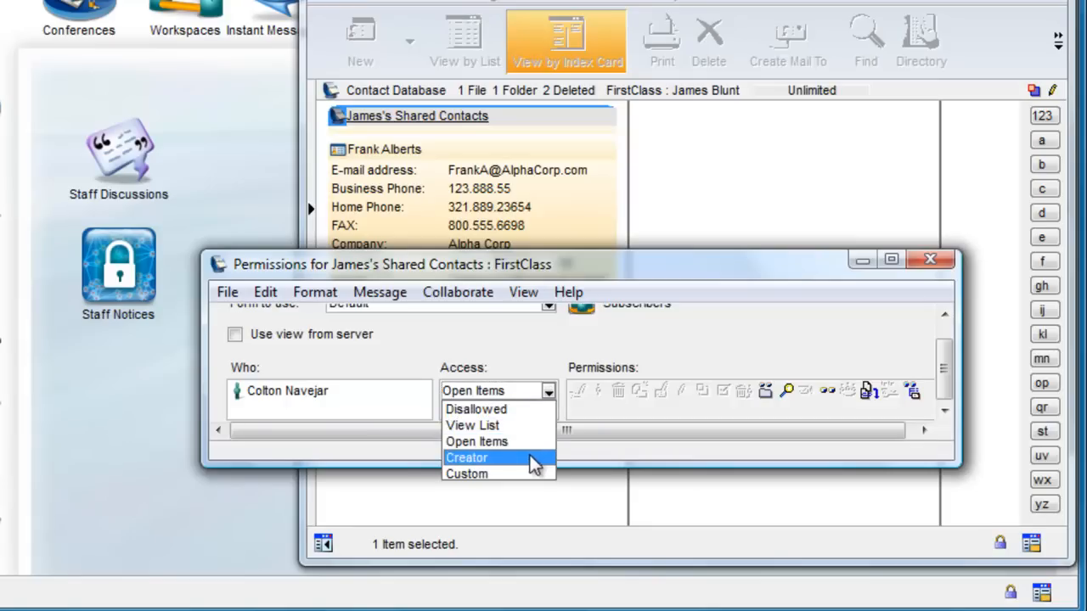
mouse_move(533, 469)
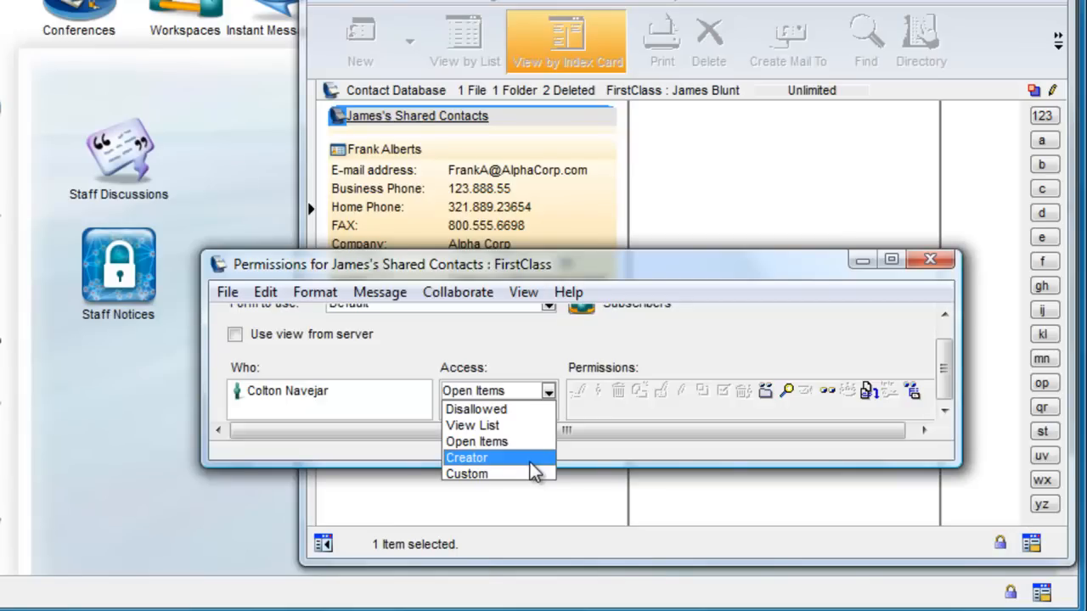
mouse_move(476, 441)
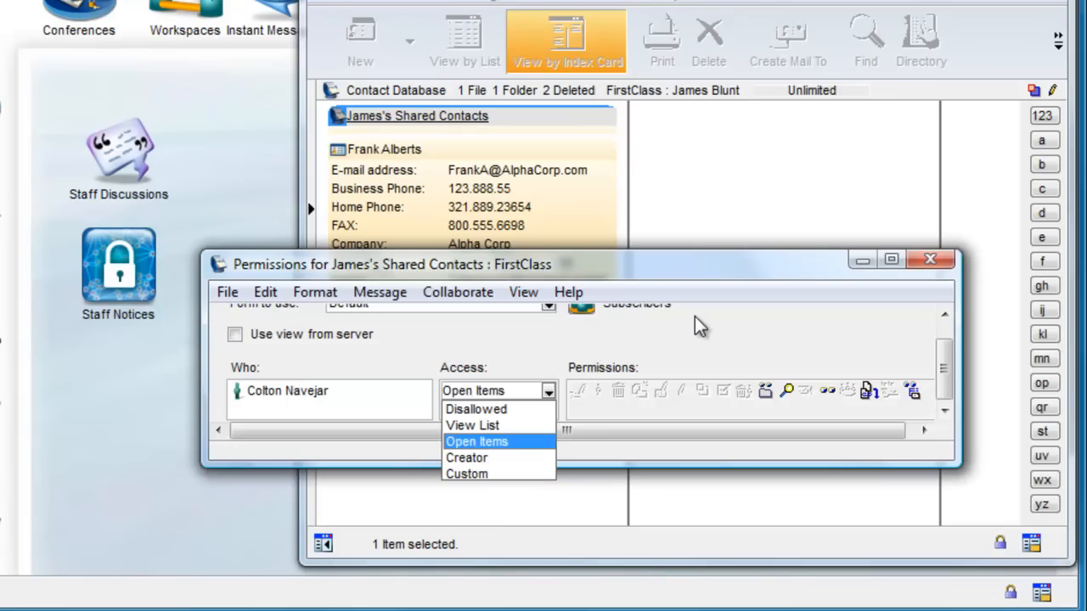
click(476, 442)
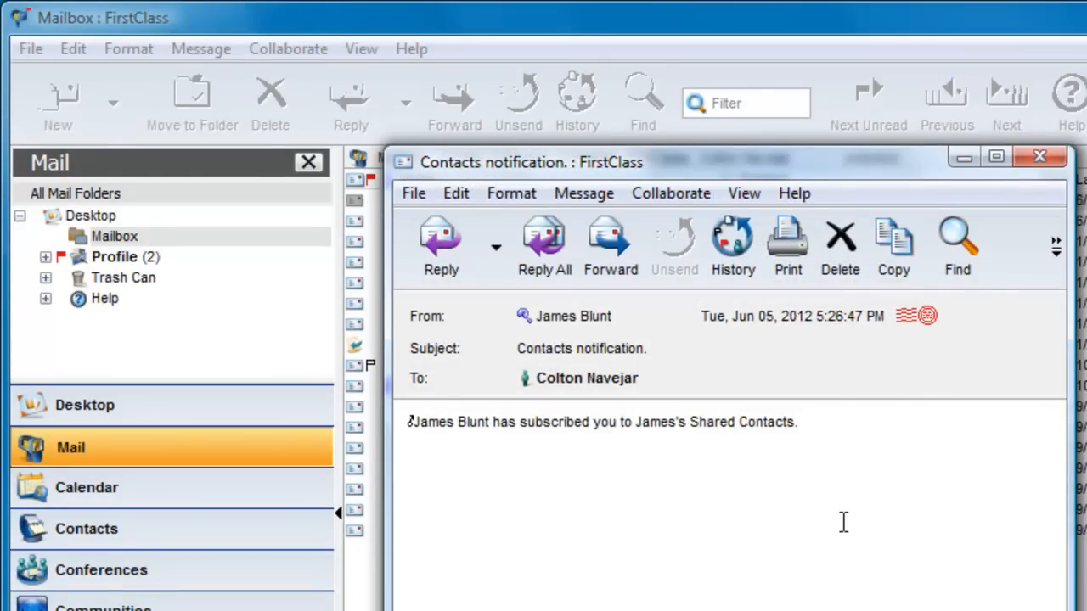
Dismiss the subscription notice and open James's Shared Contacts from Colton's contacts
click(1039, 156)
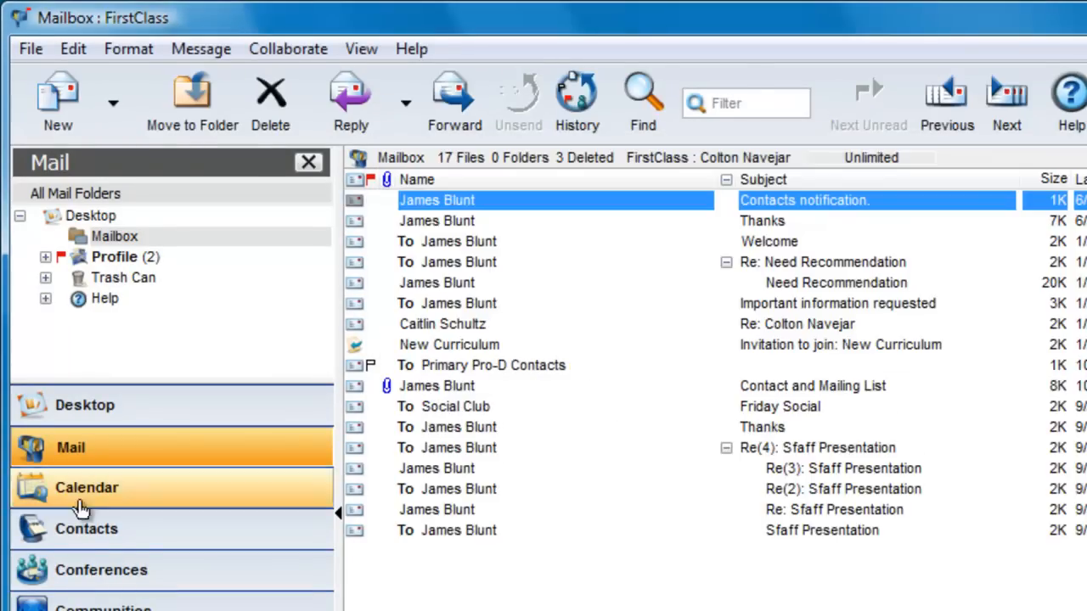
click(88, 529)
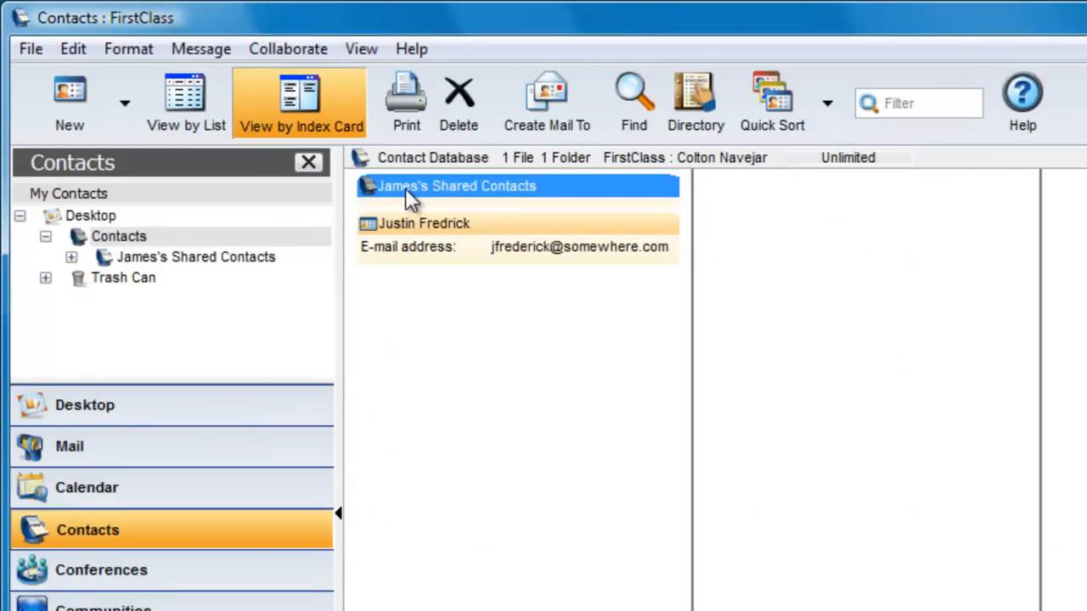
double_click(457, 186)
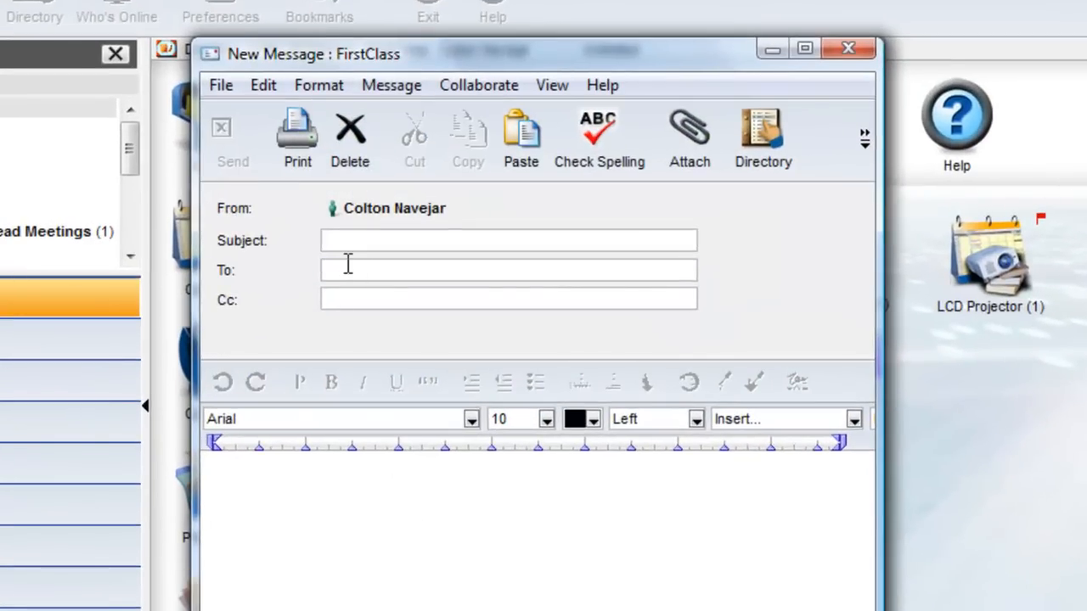
Address the message to Mary Jones via 'Mar' and open her Beta Corp contact card
text(Mar)
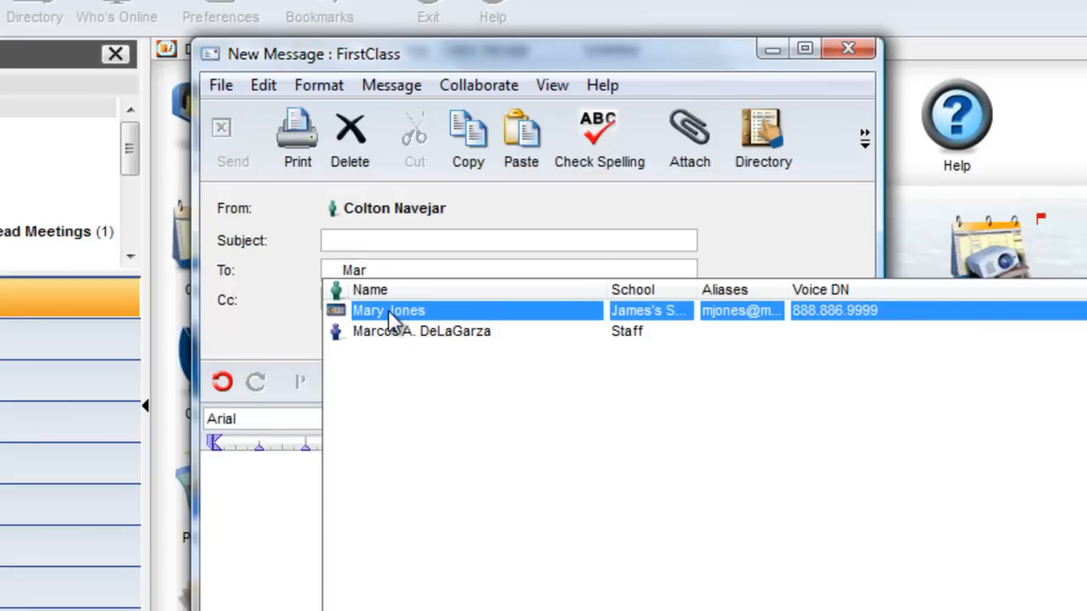
double_click(387, 309)
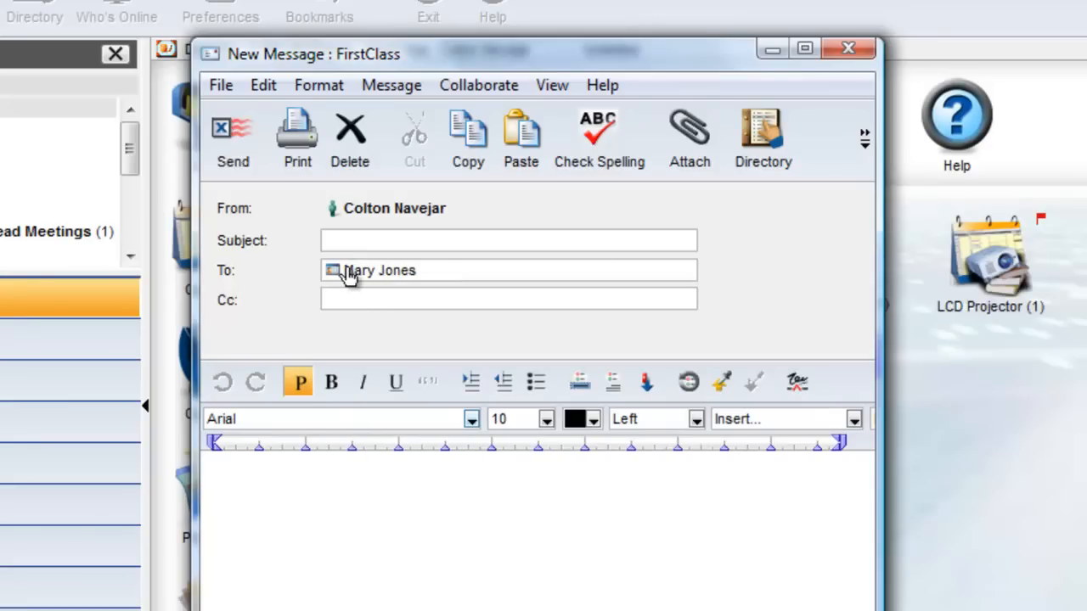
double_click(379, 270)
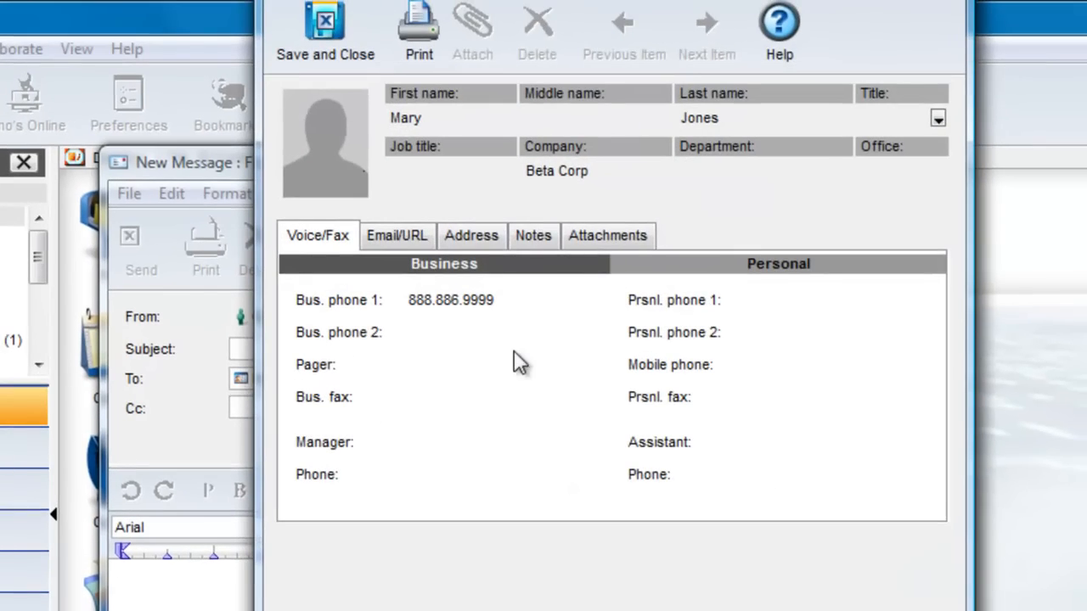